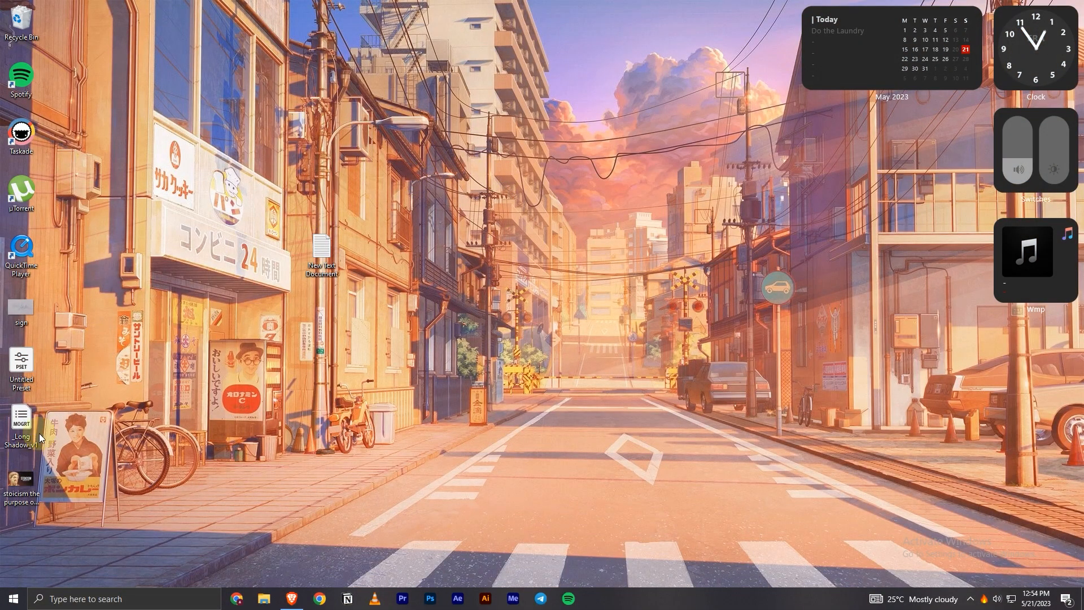
mouse_move(295, 544)
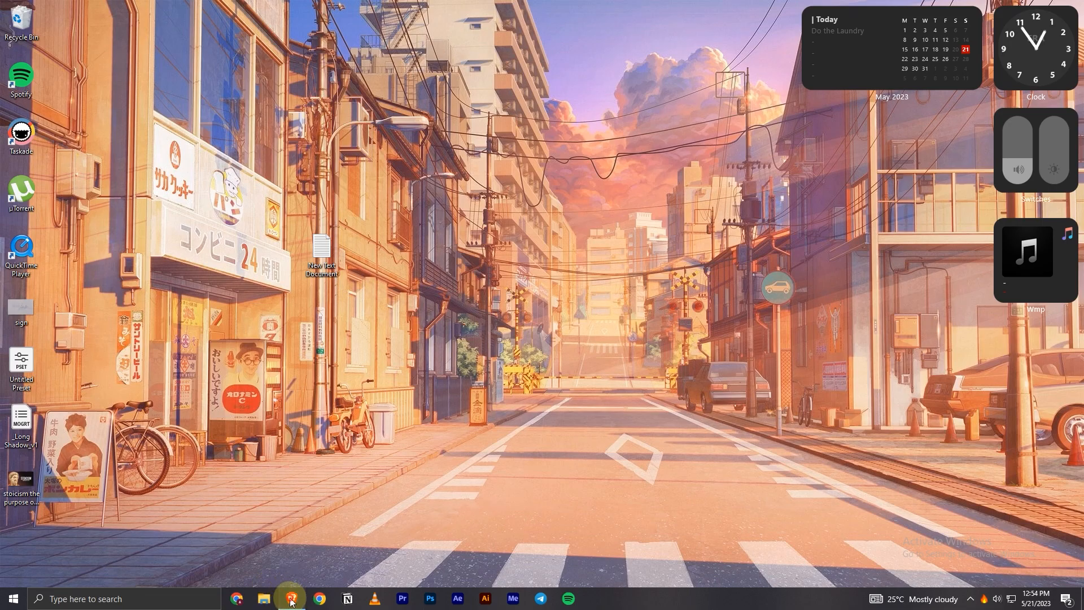
left_click(291, 599)
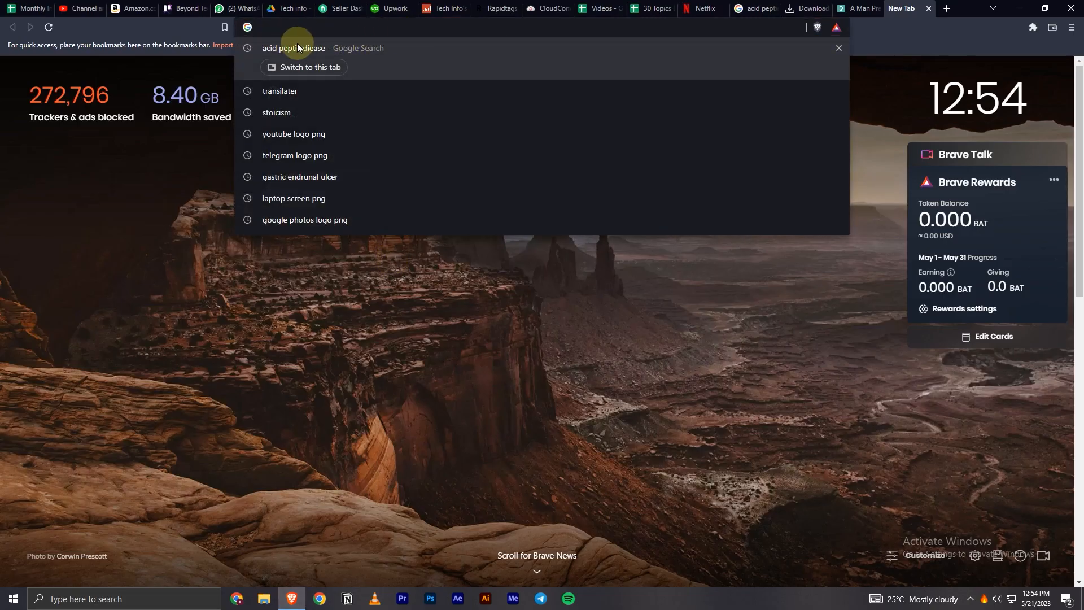
mouse_move(238, 18)
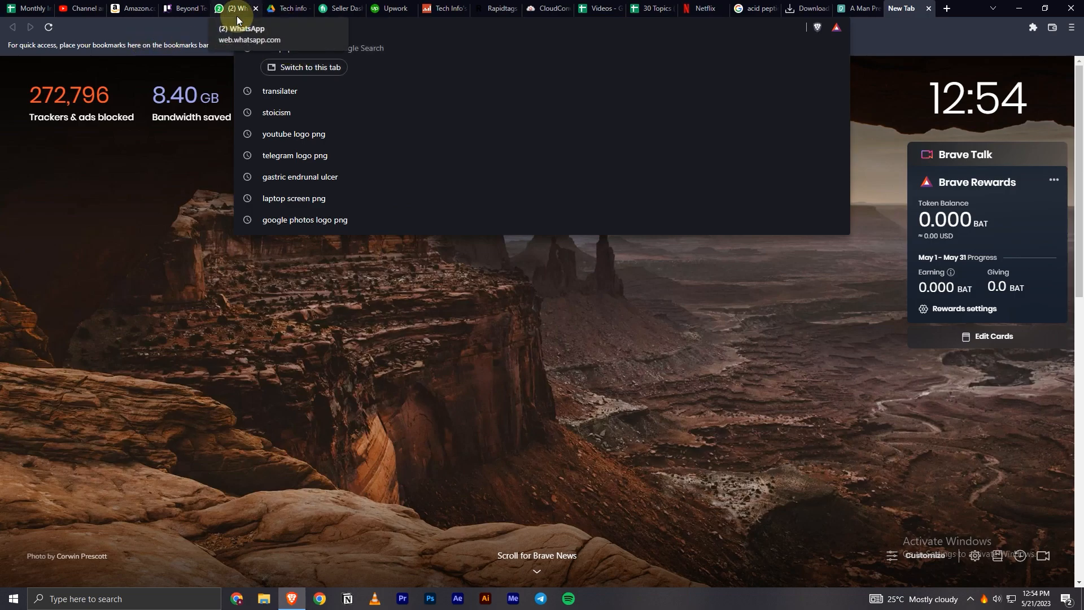
type("ww.youtube.com/t")
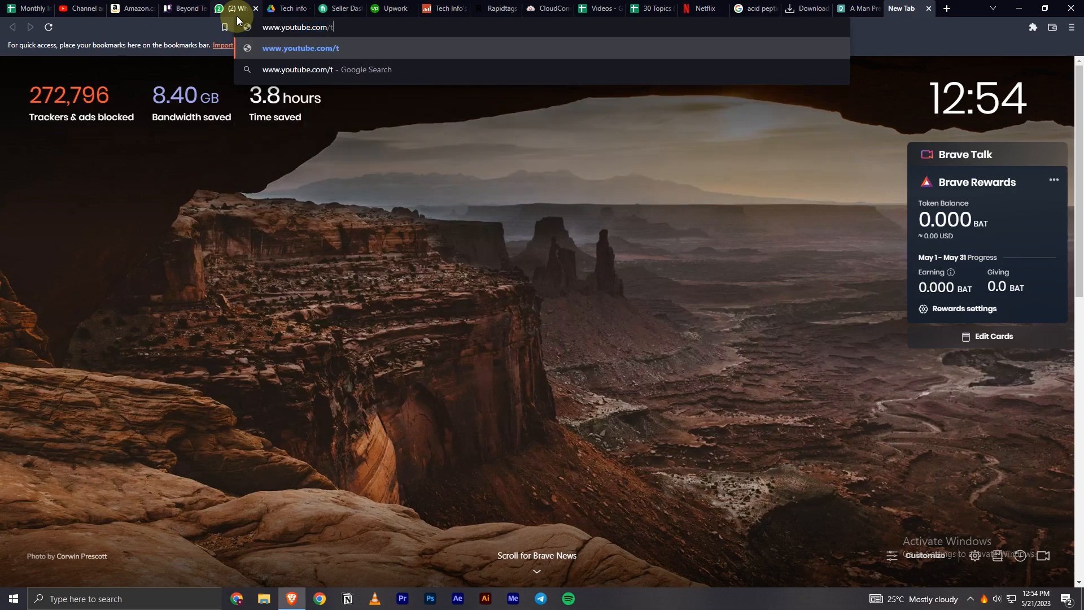
type("echinfo")
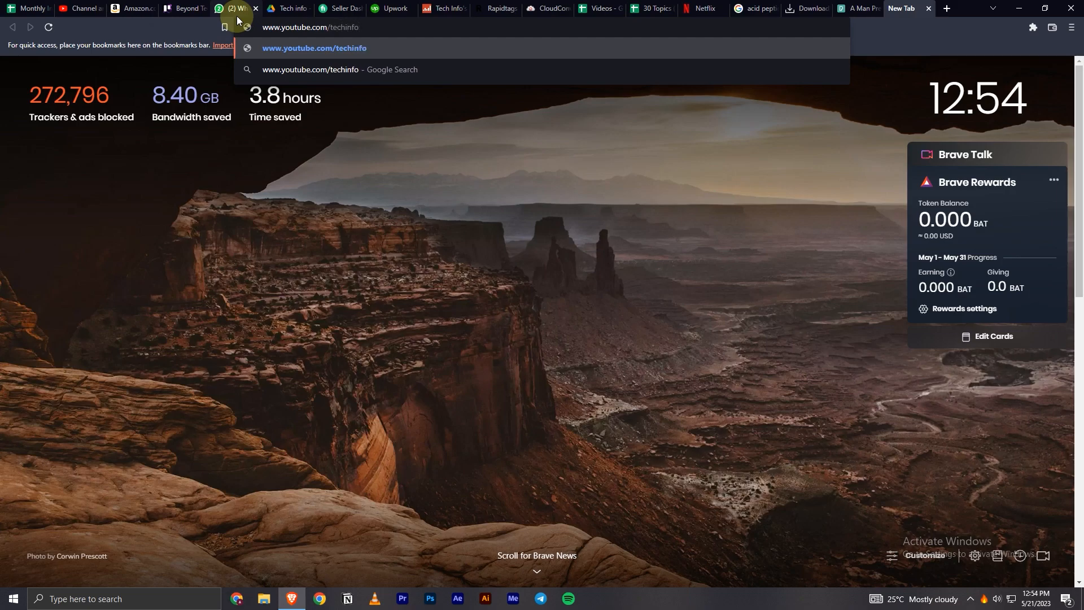
type("_be")
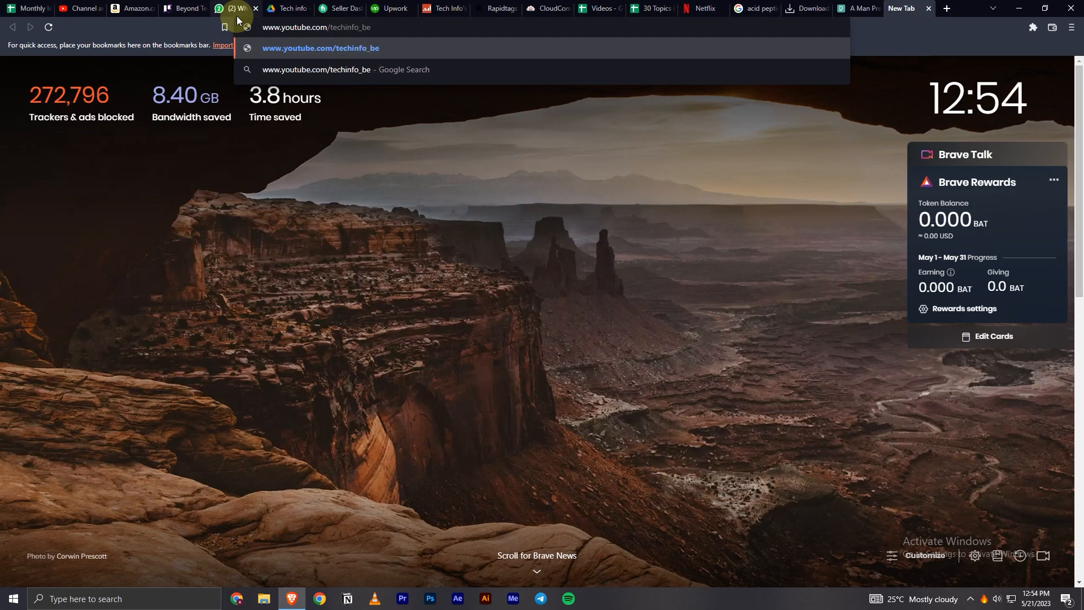
Load the techinfo_biz channel page and open the signed-in account options
key("Enter")
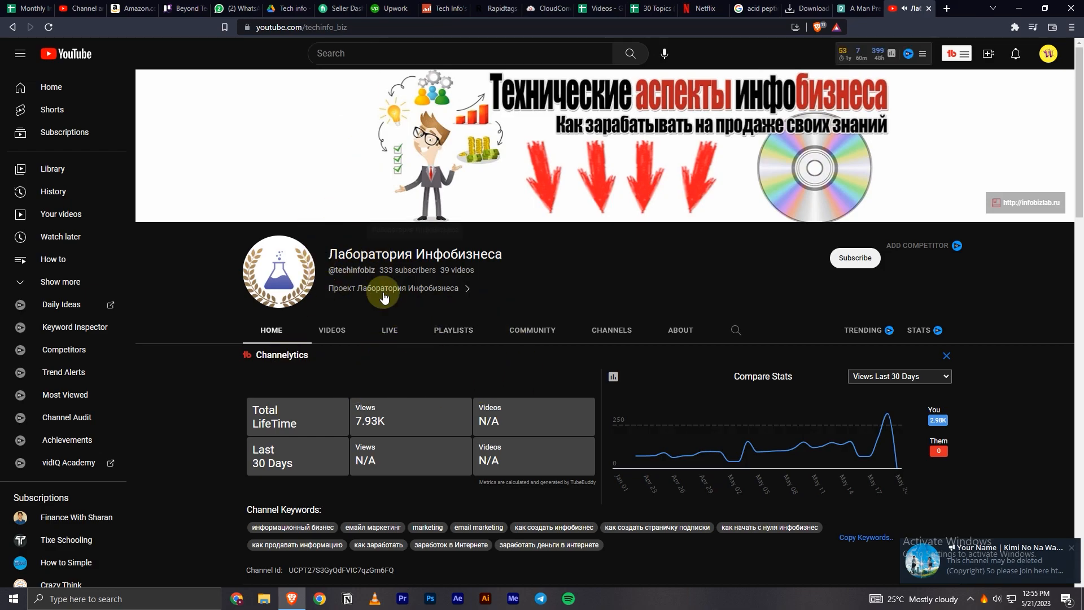
mouse_move(346, 45)
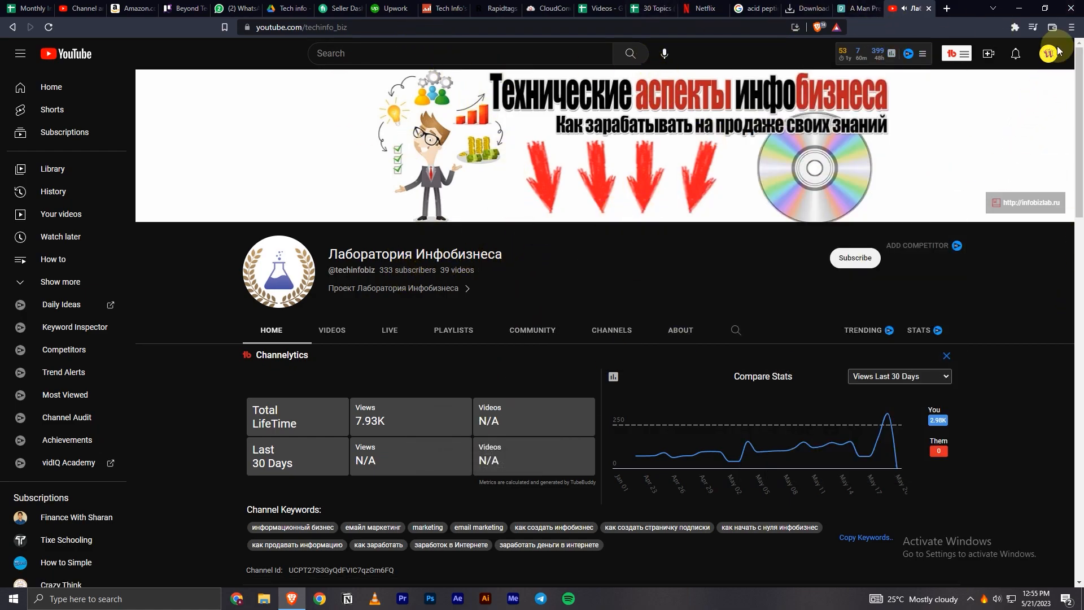
left_click(1048, 54)
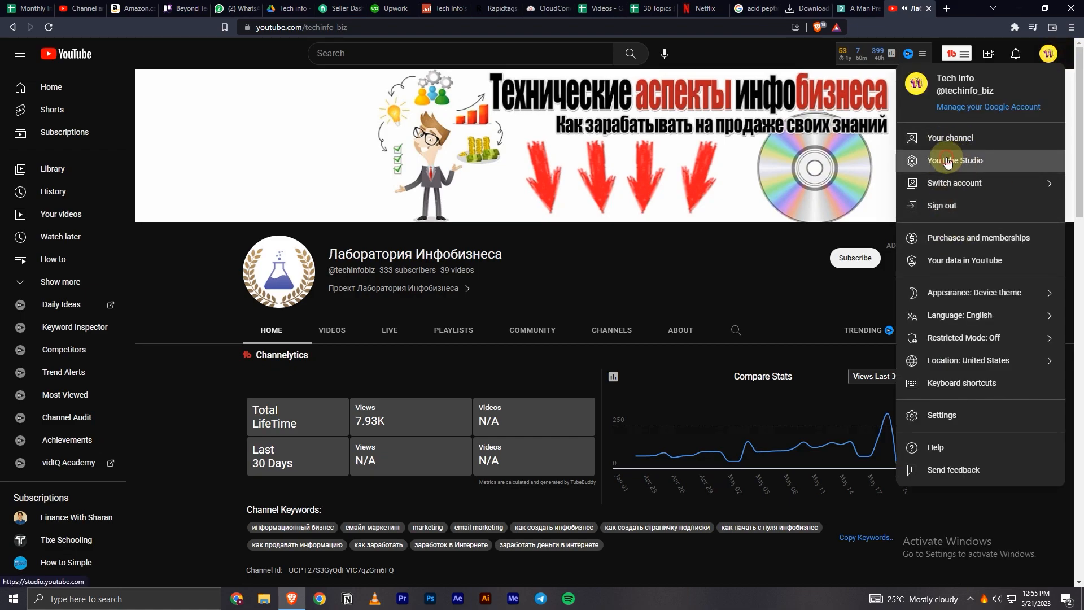
Enter YouTube Studio and go to the Channel customization page
left_click(954, 160)
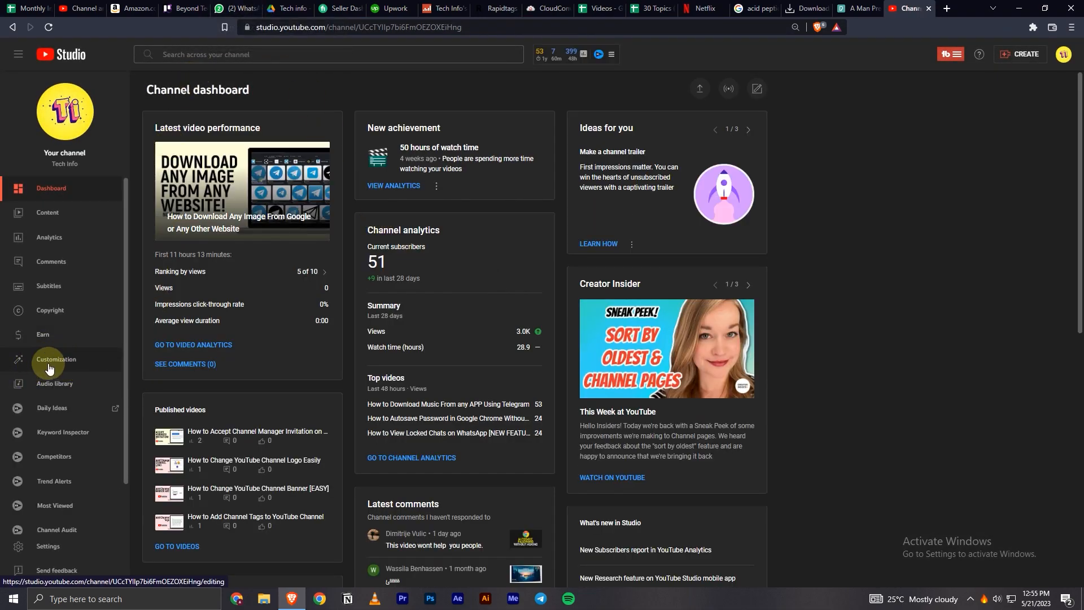
left_click(56, 359)
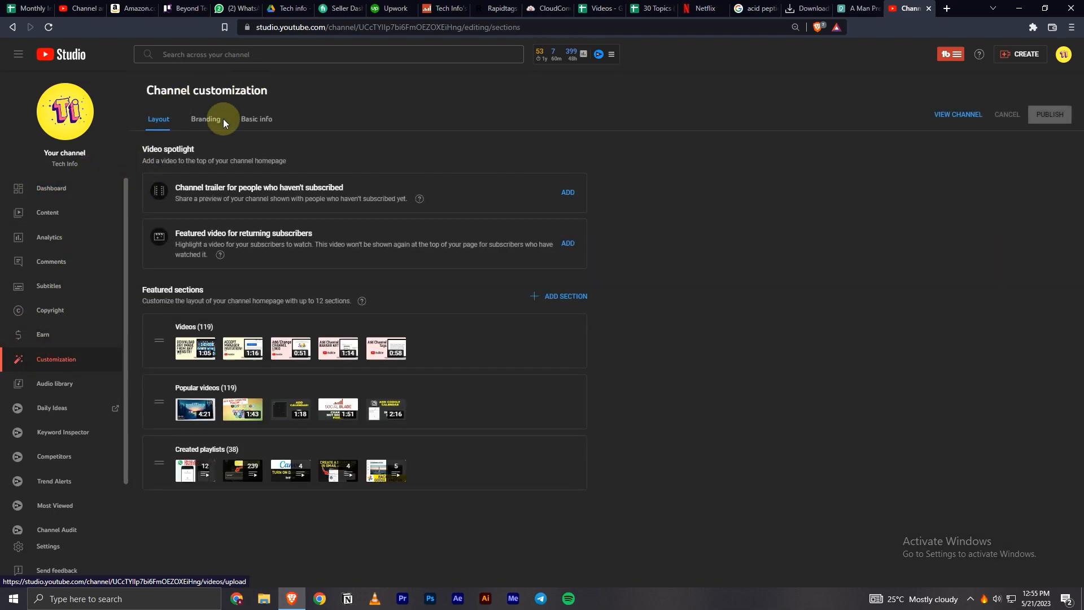
mouse_move(242, 138)
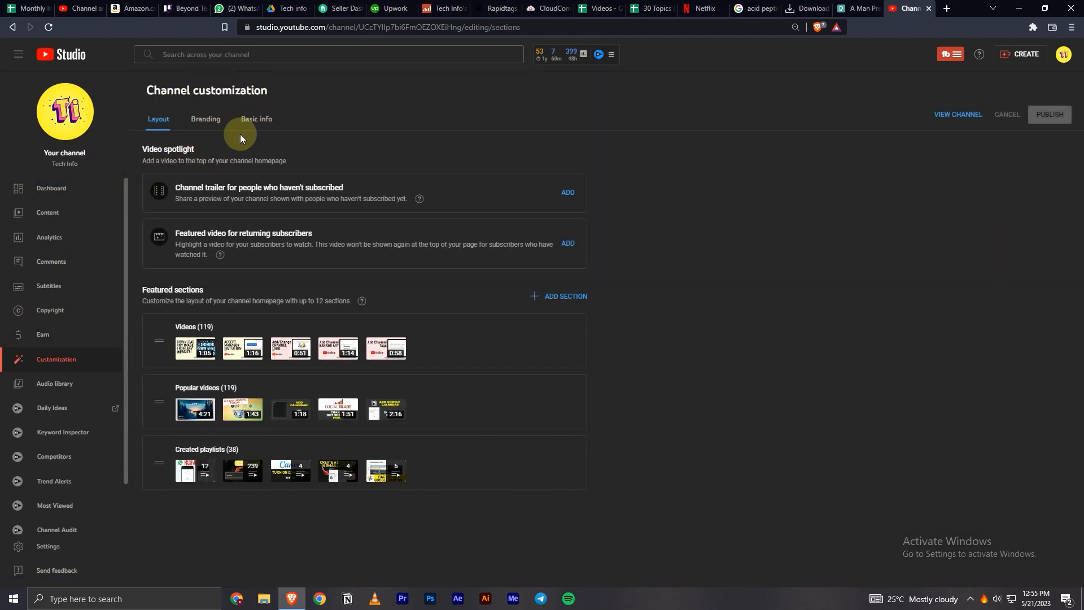
mouse_move(256, 122)
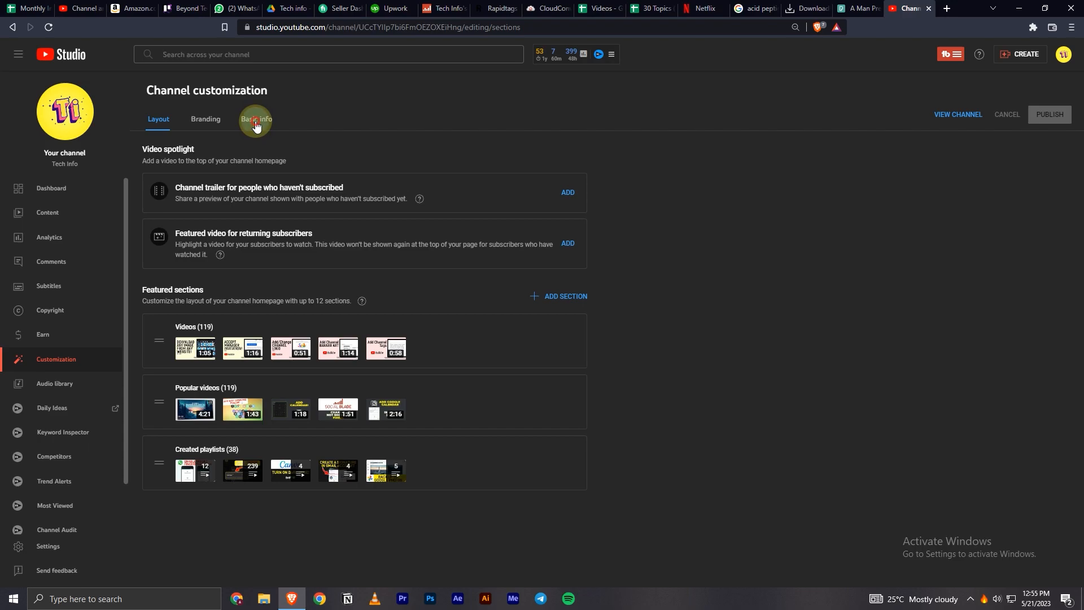
left_click(256, 119)
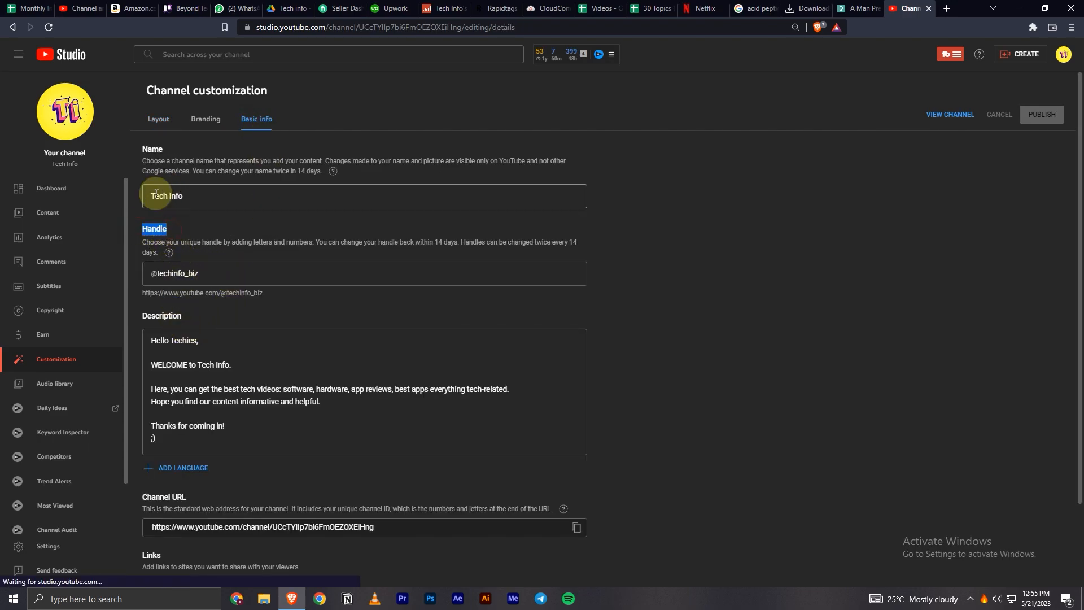
left_click(207, 272)
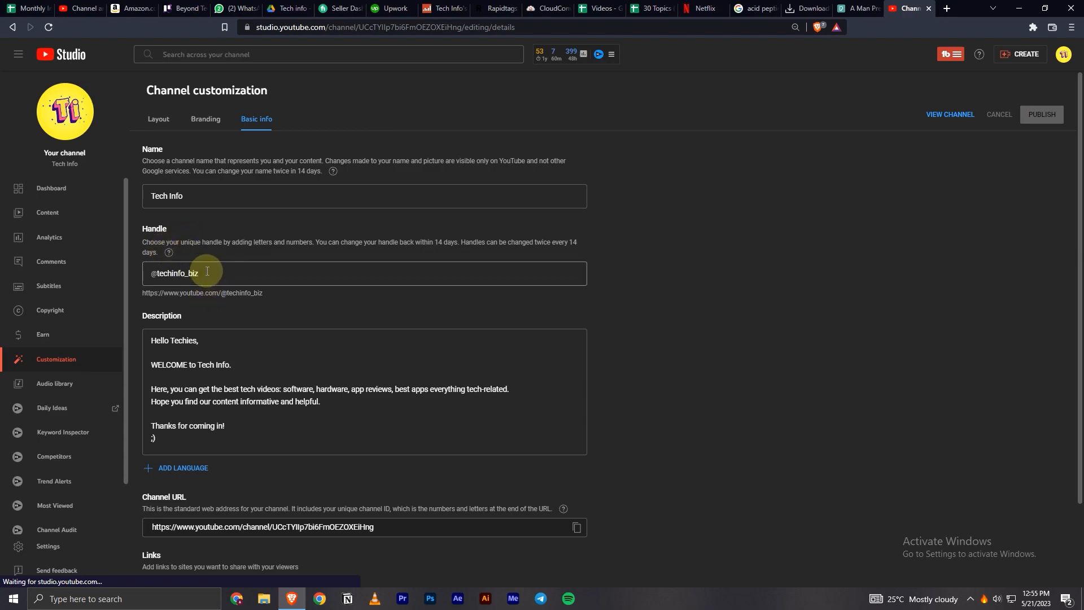
double_click(176, 274)
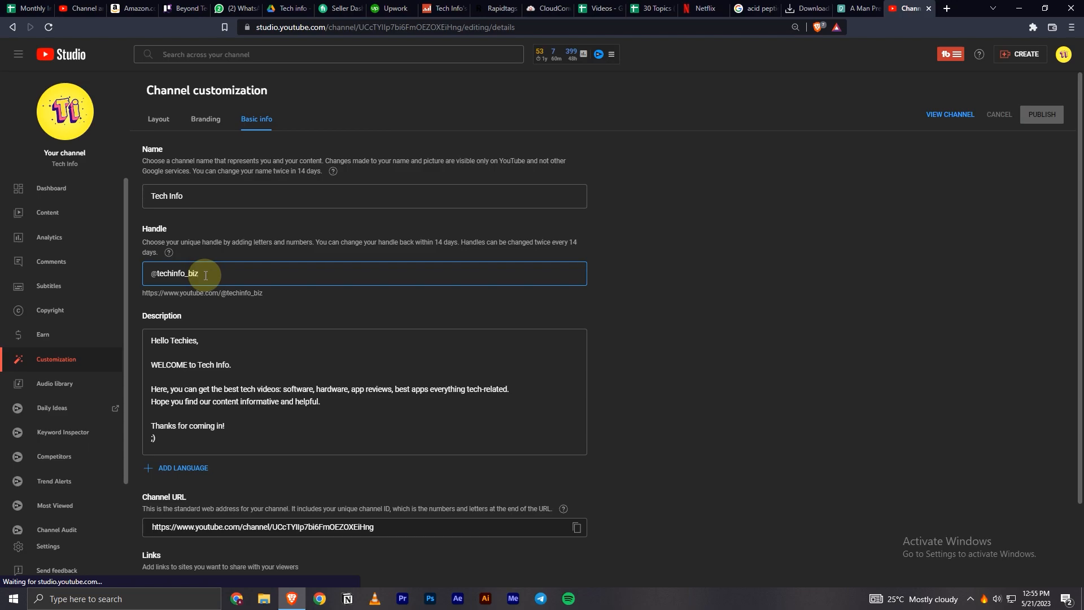
Clear the old handle text from the Handle field
key("Backspace")
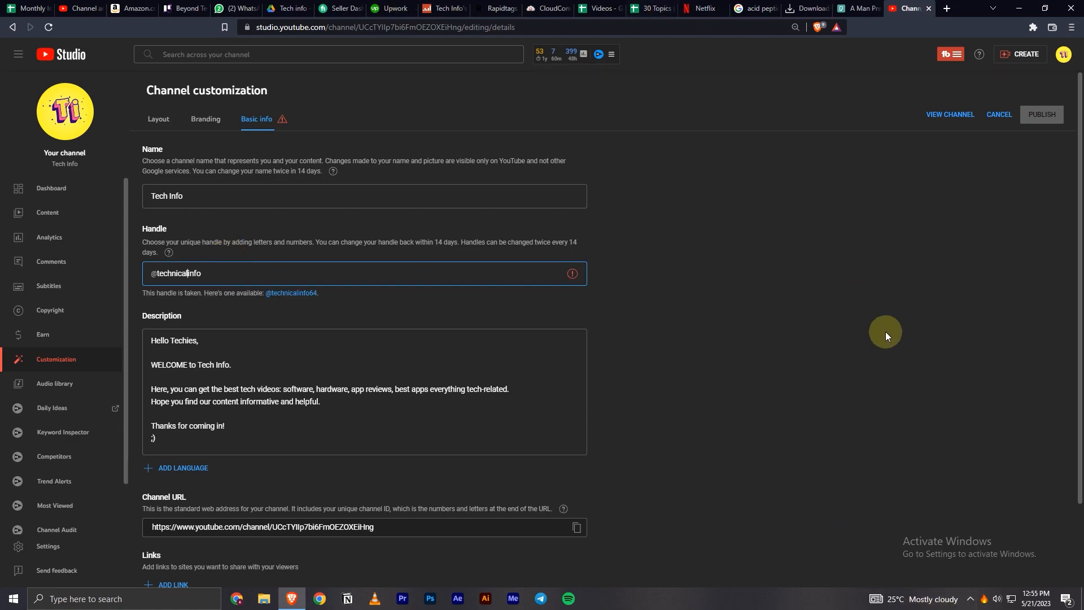
mouse_move(212, 520)
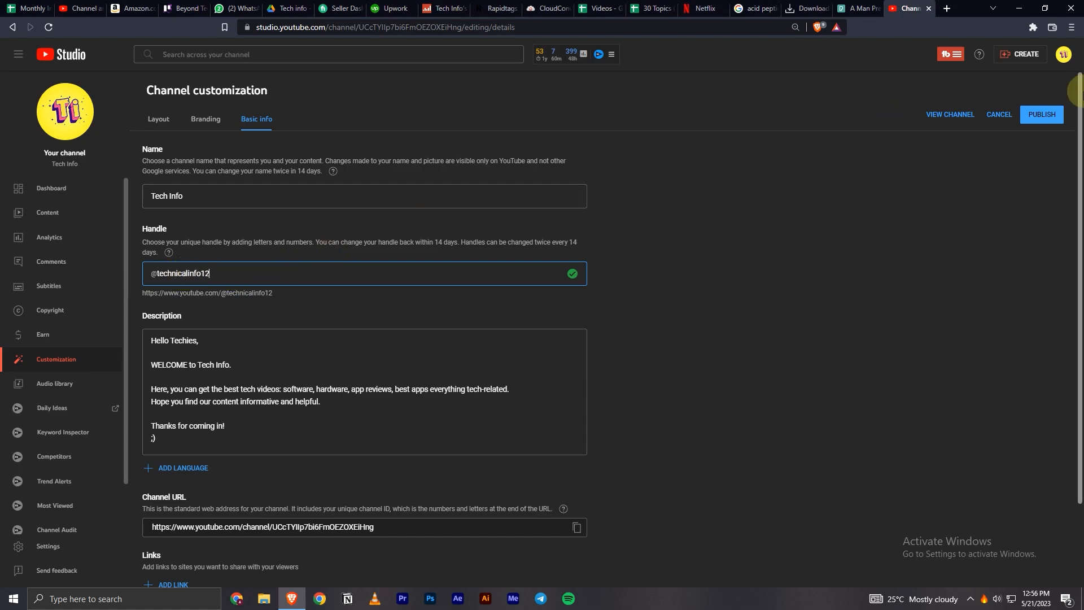
mouse_move(1022, 97)
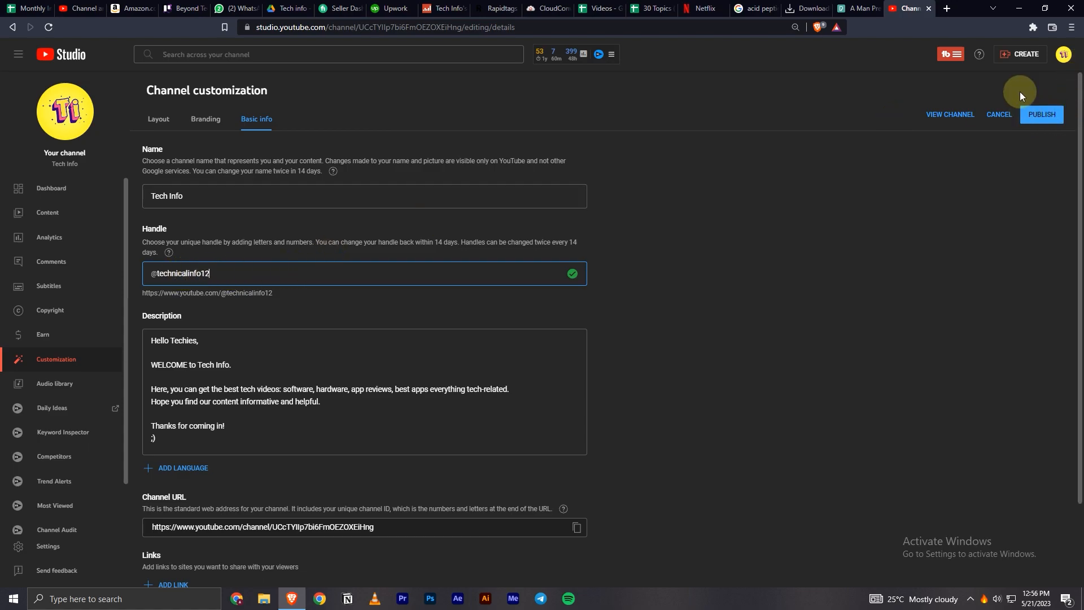
mouse_move(252, 281)
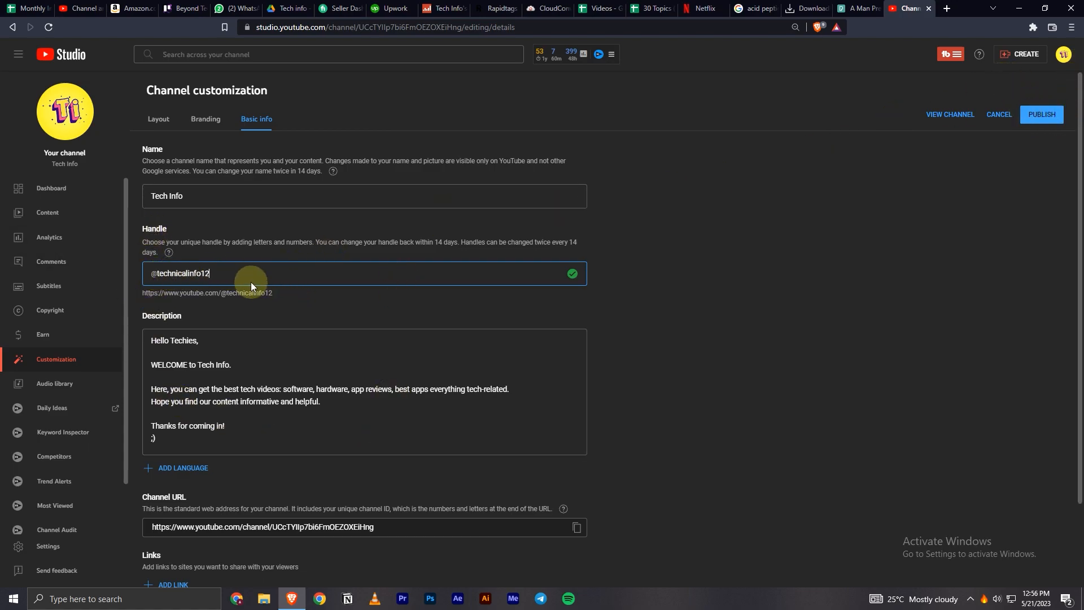
mouse_move(275, 20)
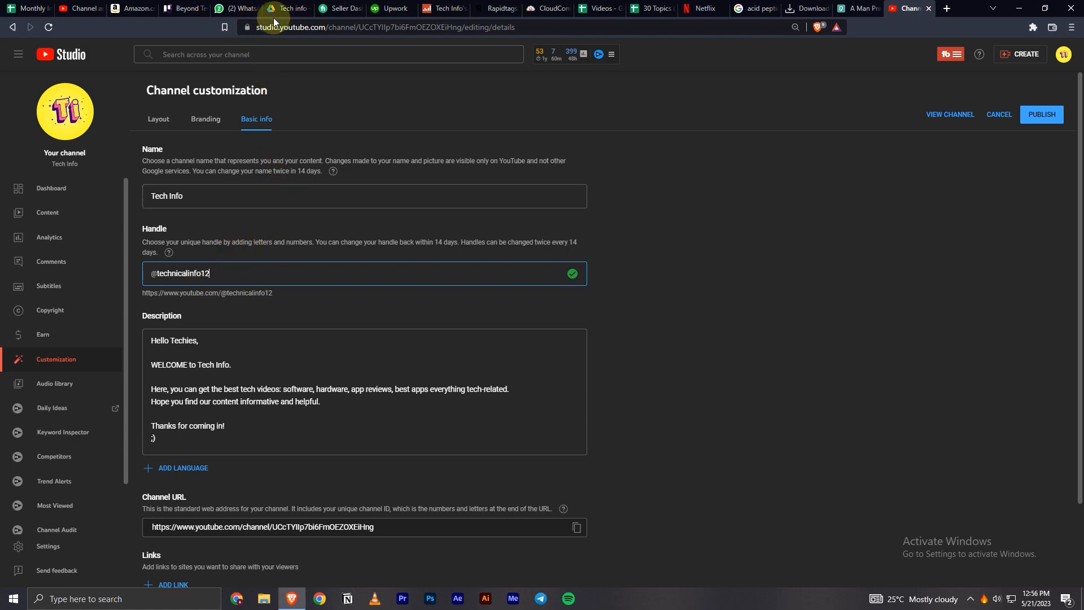